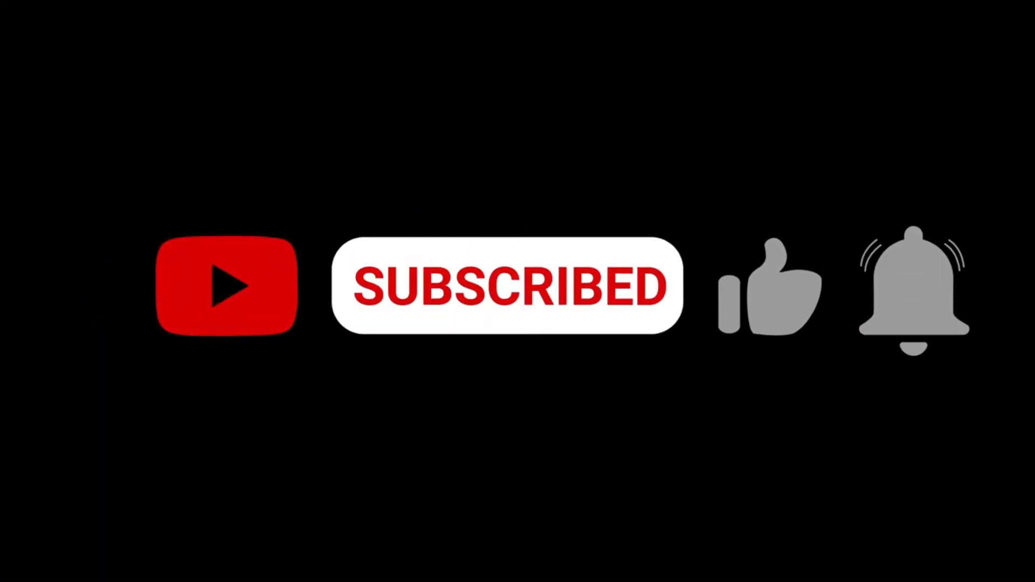
Let the end-card play until the like thumb turns blue after SUBSCRIBED.
click(772, 283)
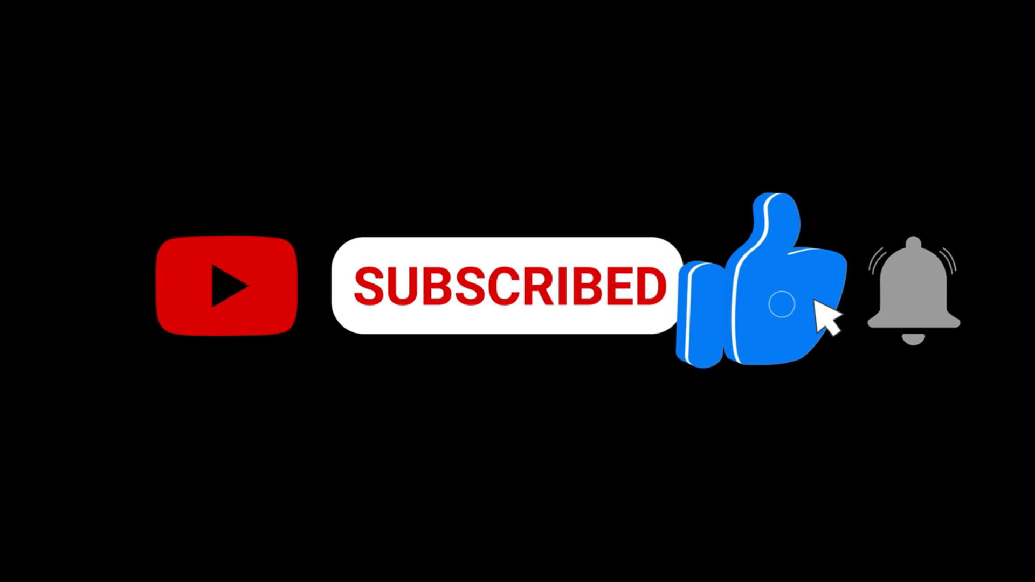